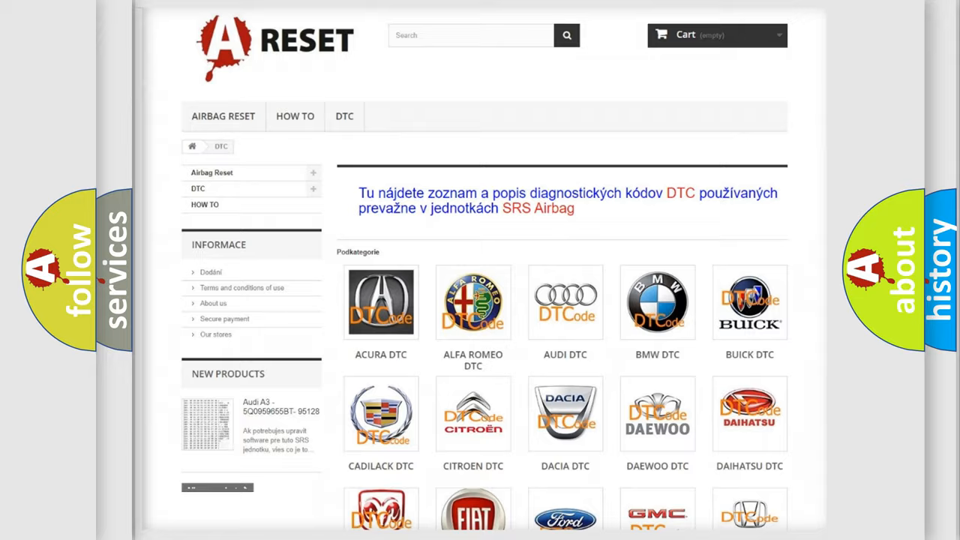
Step: Open the Chevrolet DTC code listing from the brand grid
{"action": "scroll", "scroll_direction": "down", "scroll_amount": 3}
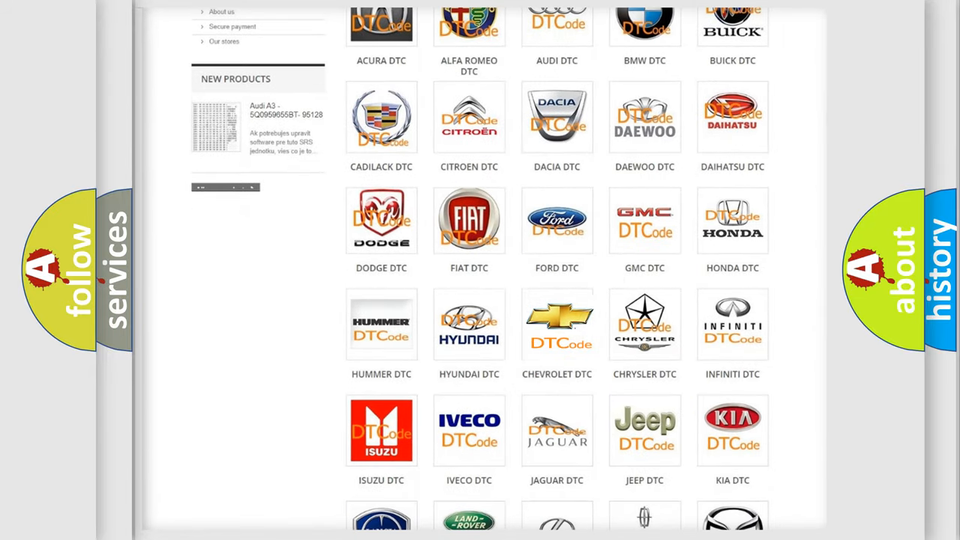
{"action": "left_click", "coordinate": [557, 324]}
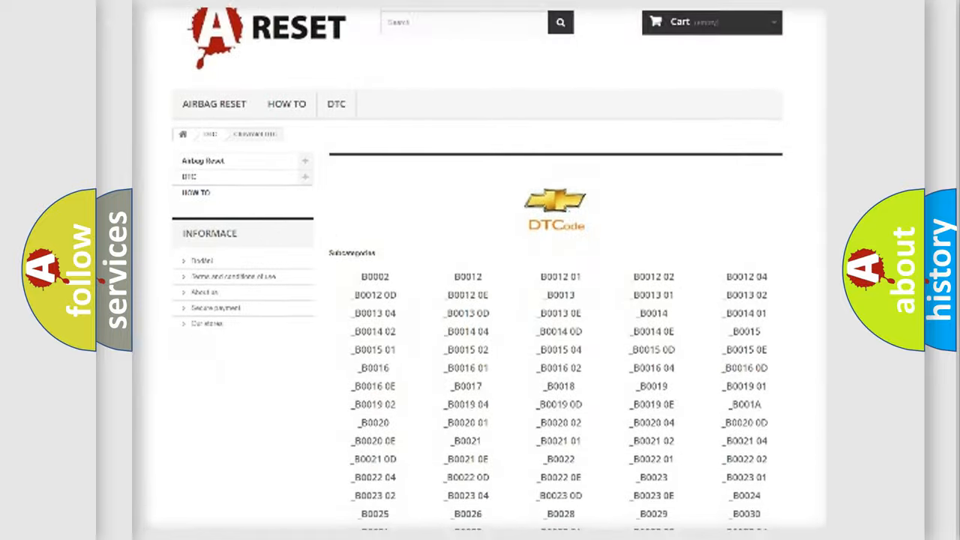